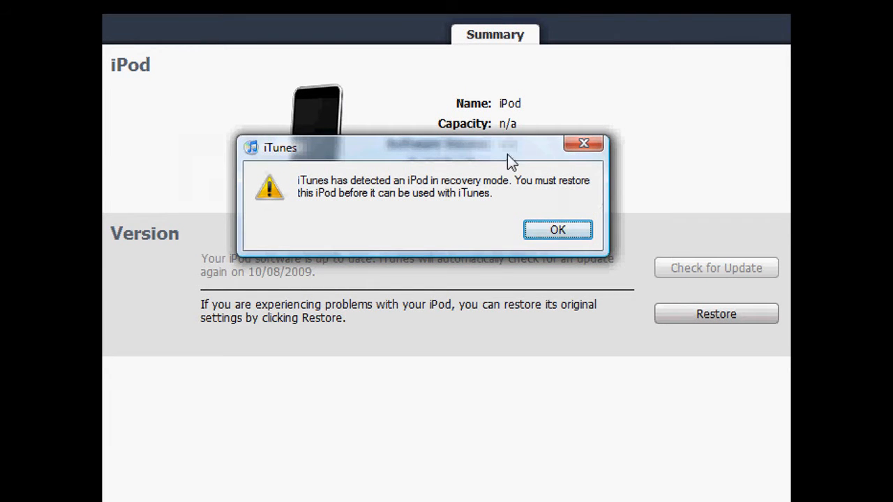
Step: Acknowledge the recovery-mode warning, returning to the iPod summary with its restore prompt
{"action": "left_click", "coordinate": [558, 229]}
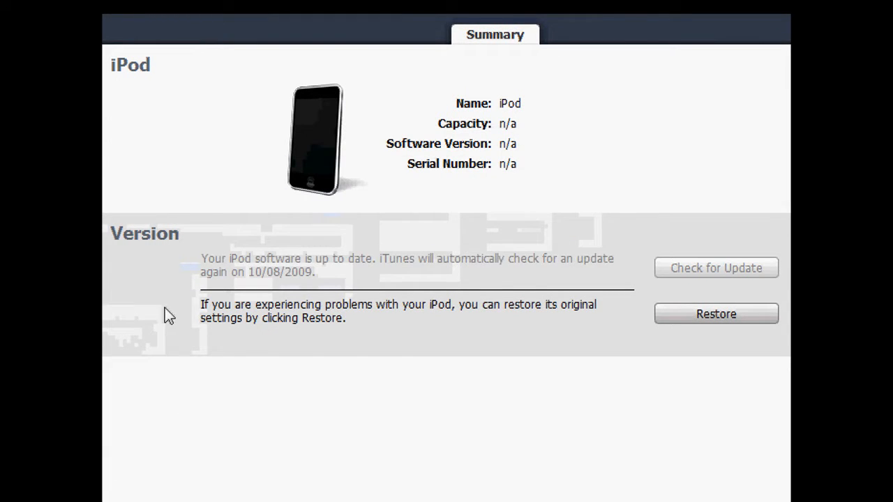
{"action": "mouse_move", "coordinate": [371, 472]}
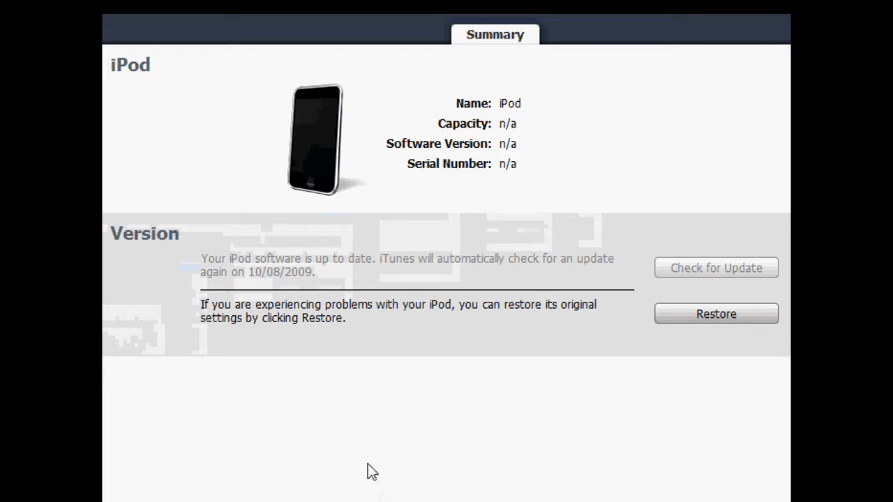
{"action": "mouse_move", "coordinate": [167, 383]}
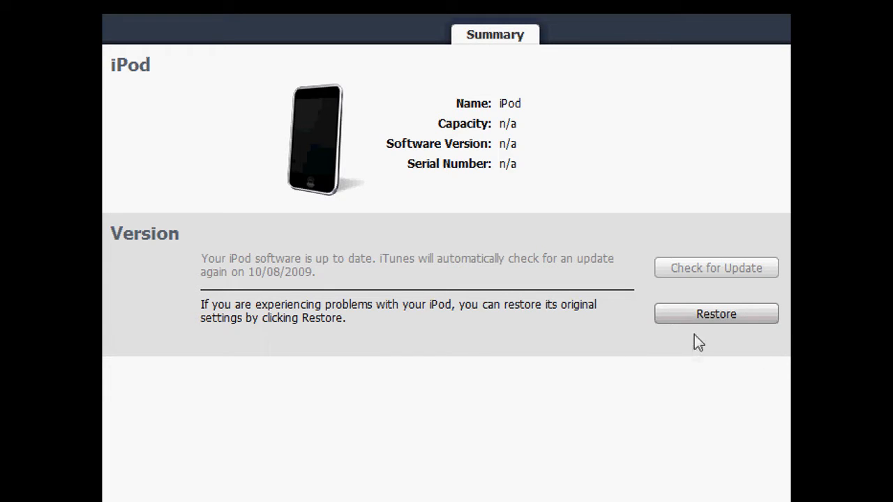
{"action": "mouse_move", "coordinate": [569, 194]}
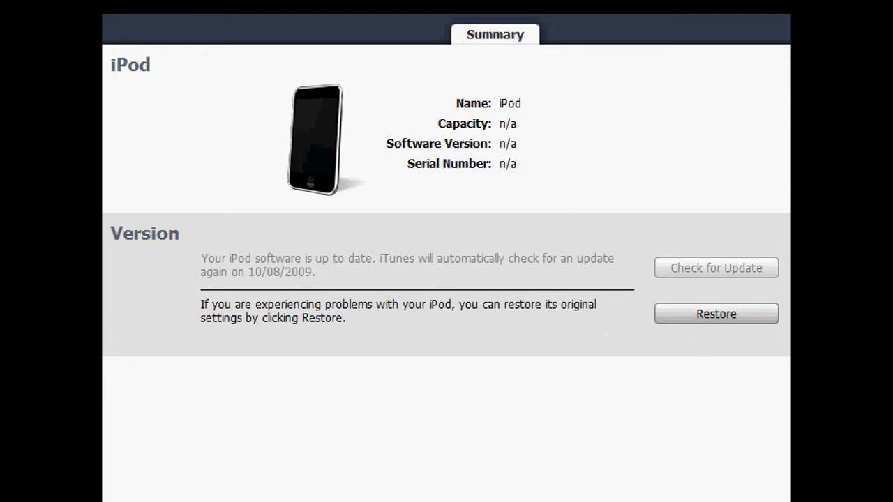
{"action": "left_click", "coordinate": [716, 314]}
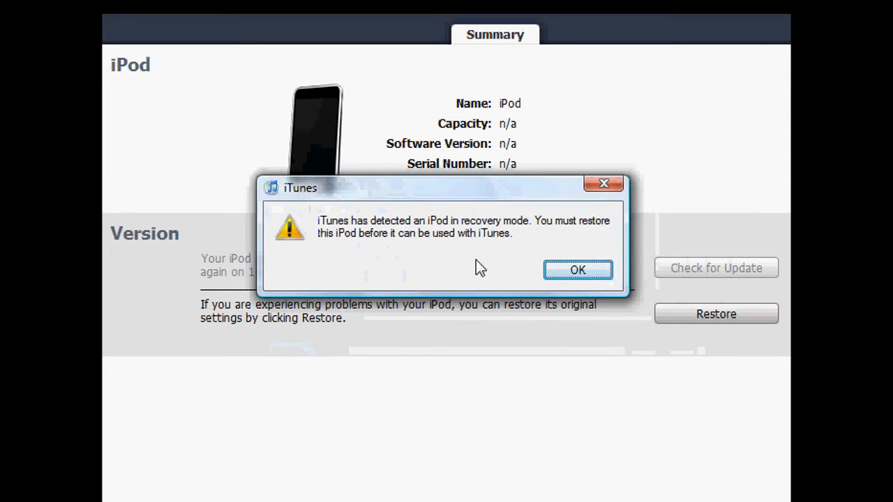
{"action": "mouse_move", "coordinate": [416, 240]}
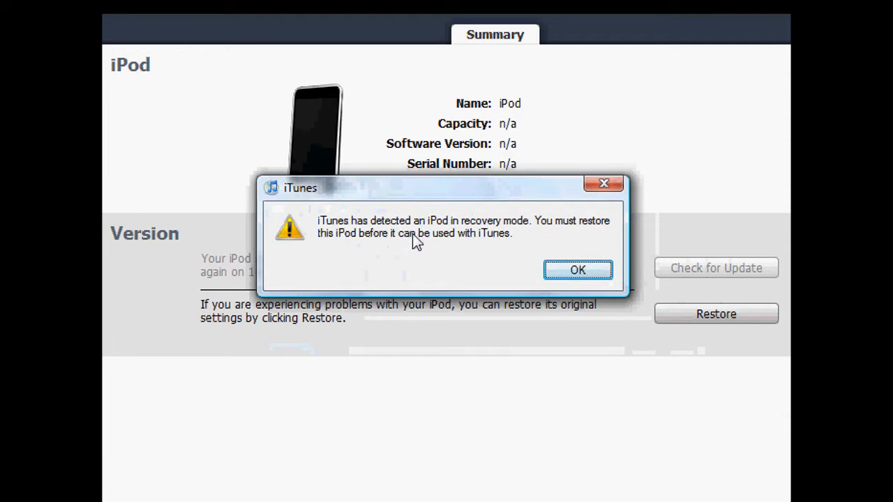
{"action": "mouse_move", "coordinate": [589, 244]}
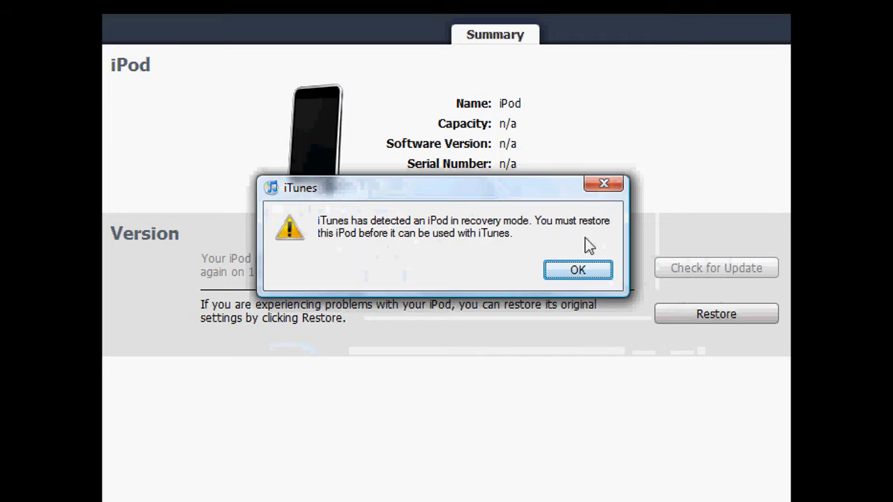
{"action": "mouse_move", "coordinate": [453, 254]}
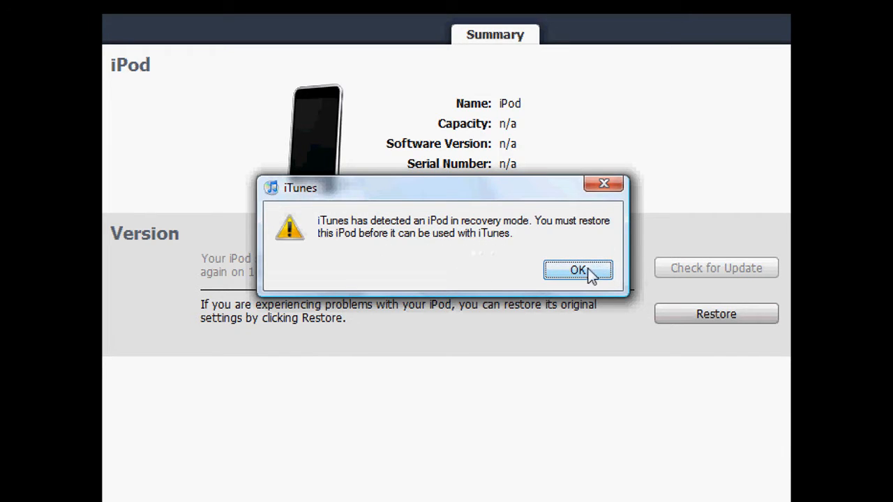
{"action": "left_click", "coordinate": [578, 271]}
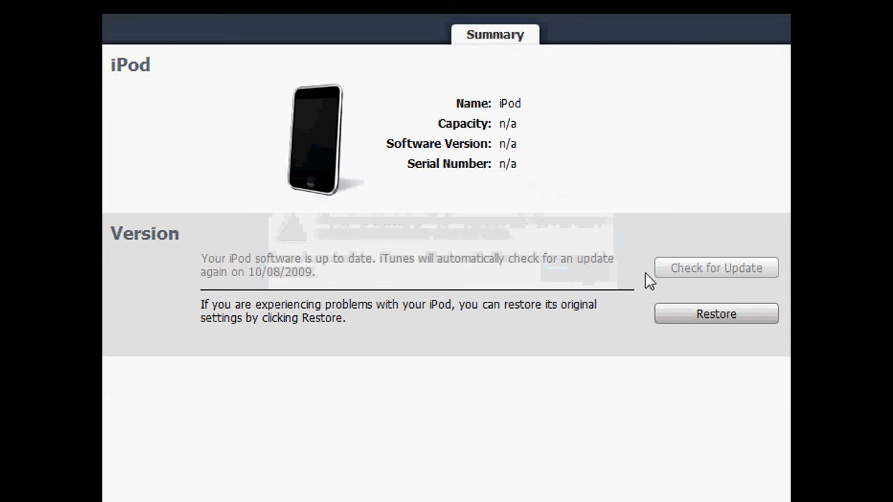
{"action": "mouse_move", "coordinate": [603, 324]}
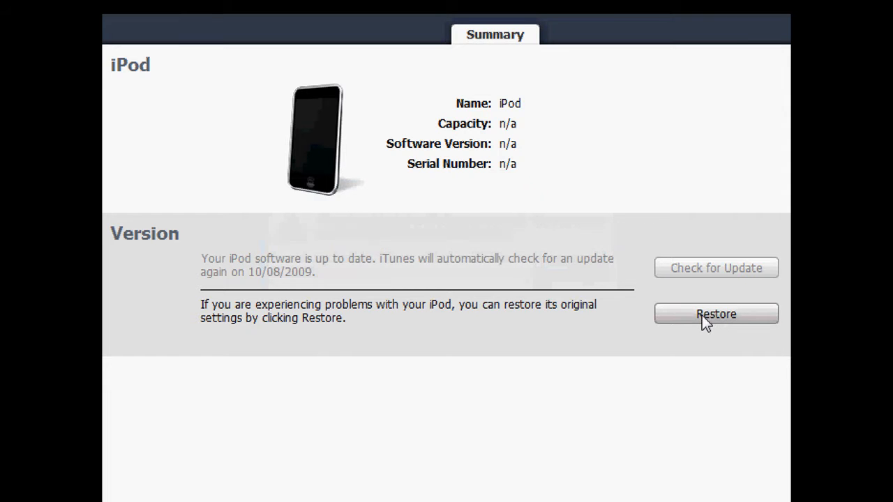
Step: Start the factory restore of the iPod and confirm Restore and Update to erase it
{"action": "left_click", "coordinate": [714, 312]}
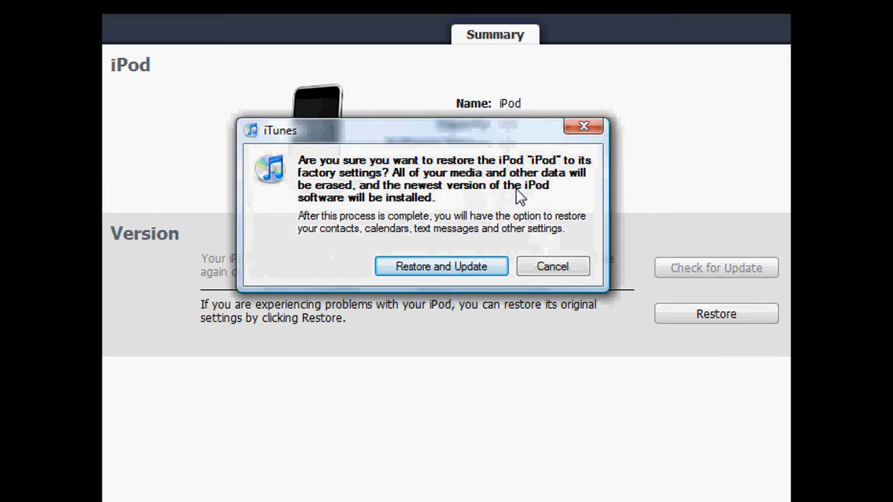
{"action": "mouse_move", "coordinate": [446, 31]}
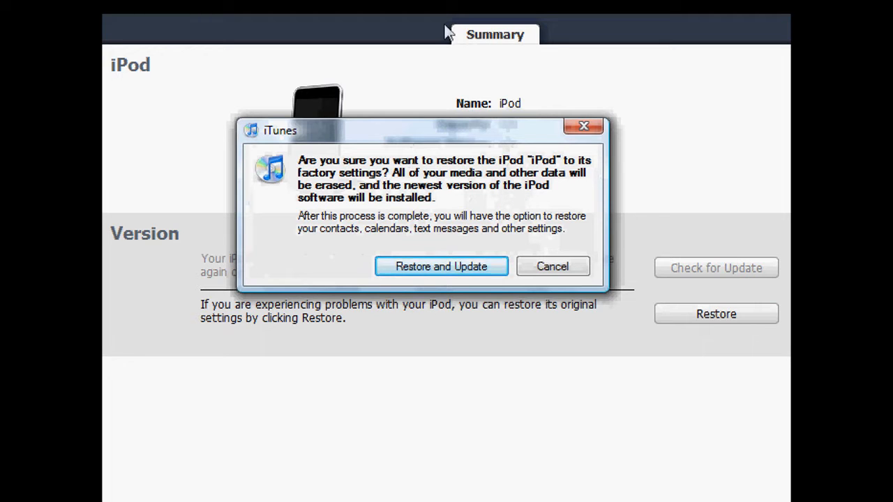
{"action": "mouse_move", "coordinate": [508, 180]}
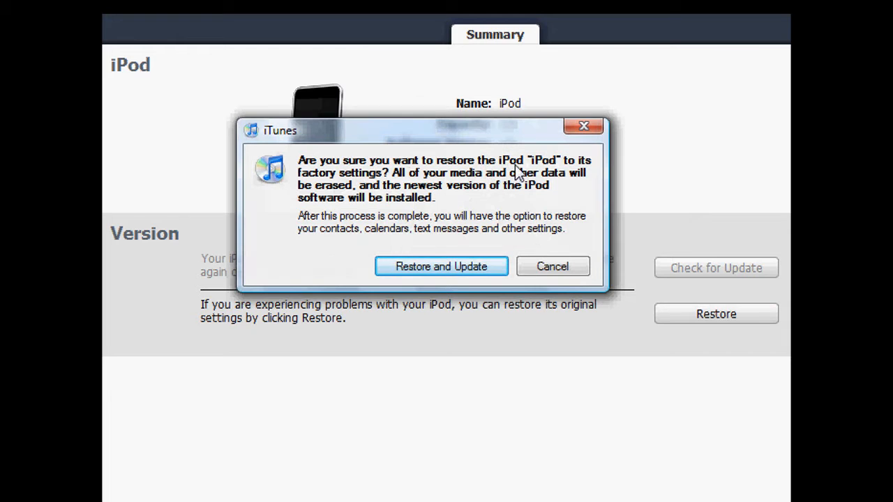
{"action": "mouse_move", "coordinate": [572, 173]}
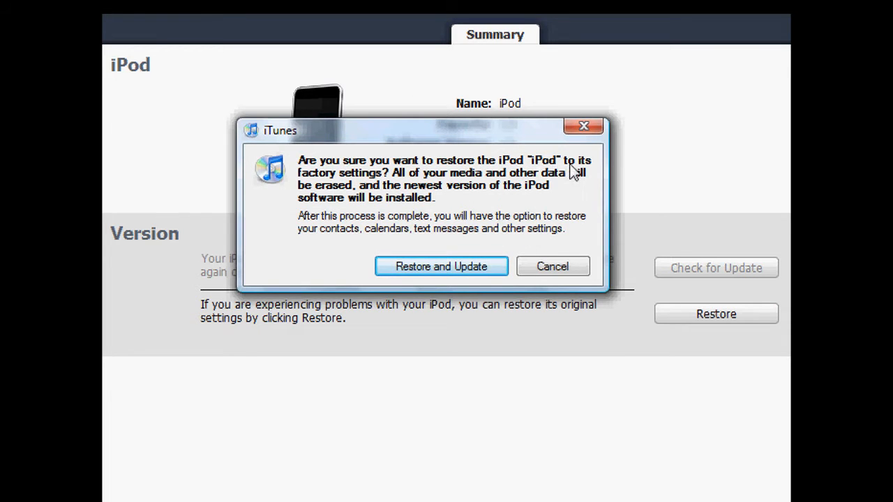
{"action": "mouse_move", "coordinate": [416, 184]}
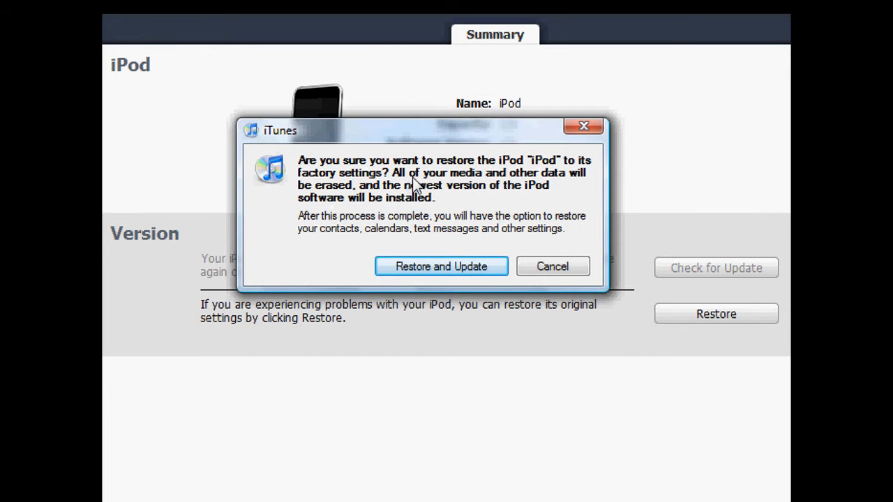
{"action": "mouse_move", "coordinate": [625, 274]}
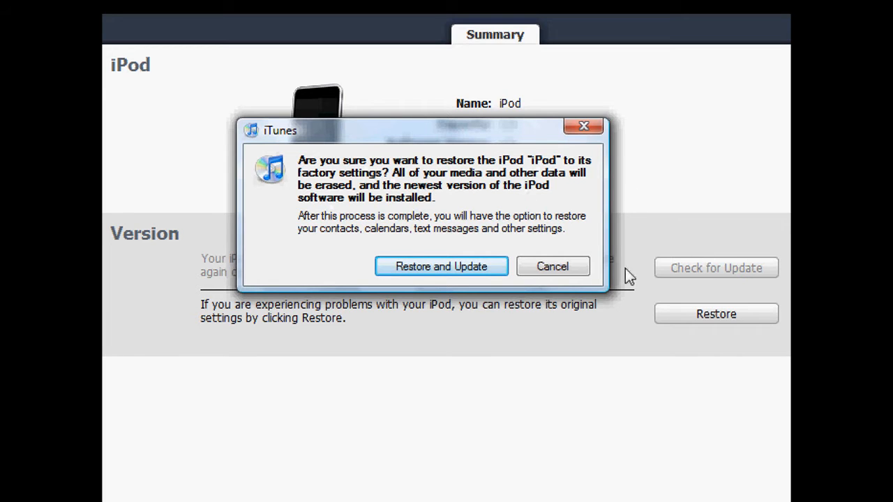
{"action": "mouse_move", "coordinate": [457, 221]}
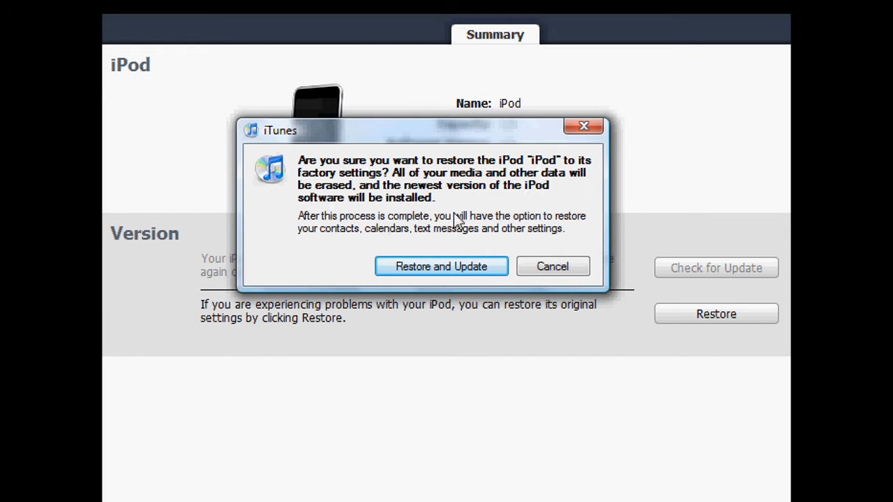
{"action": "mouse_move", "coordinate": [388, 240]}
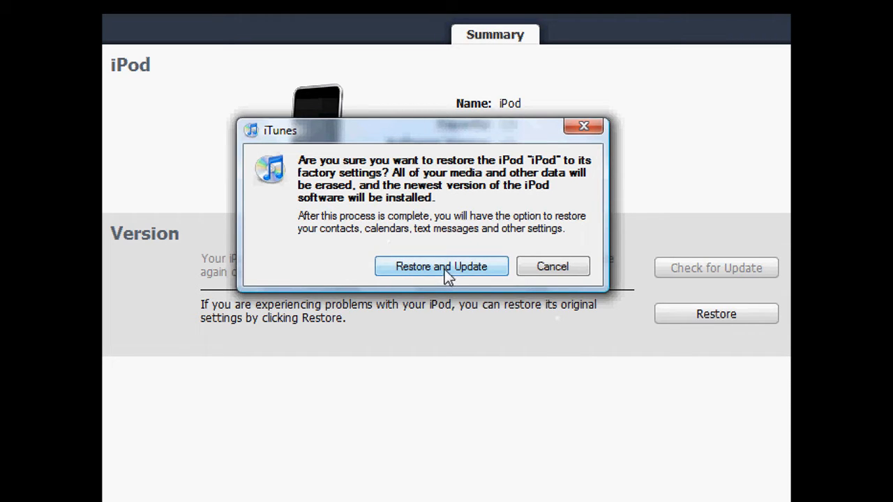
{"action": "left_click", "coordinate": [441, 266]}
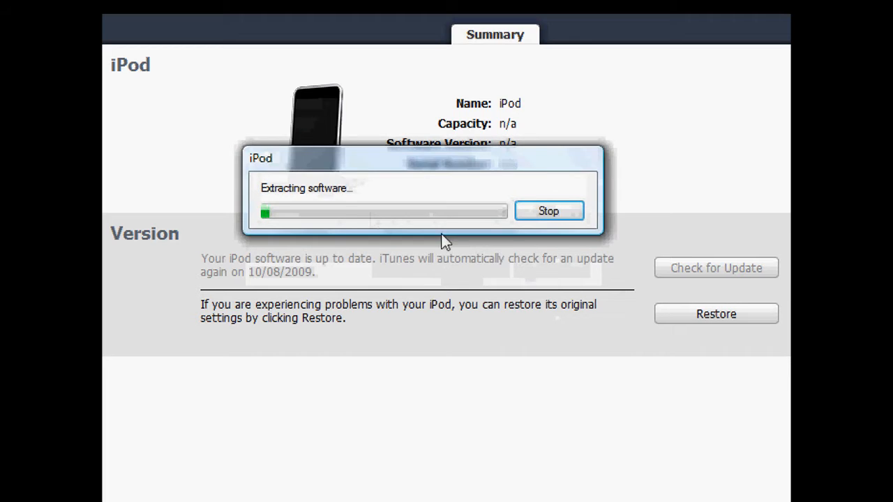
{"action": "mouse_move", "coordinate": [312, 202]}
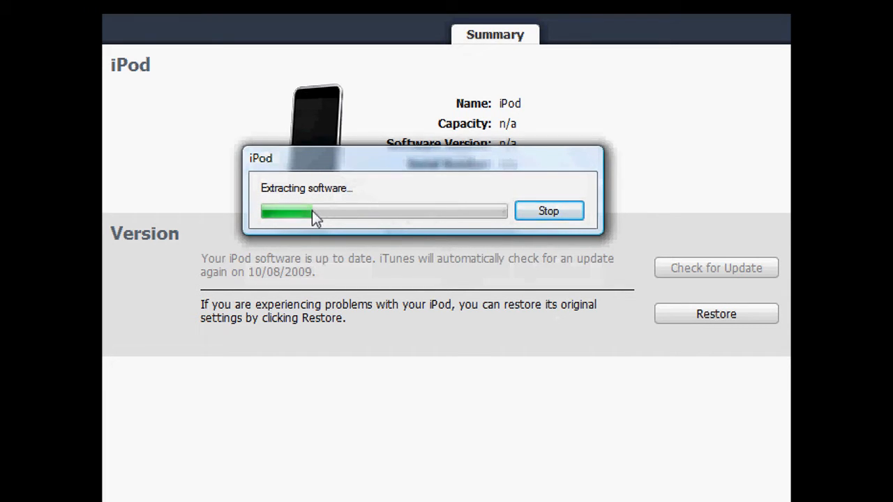
{"action": "mouse_move", "coordinate": [393, 224]}
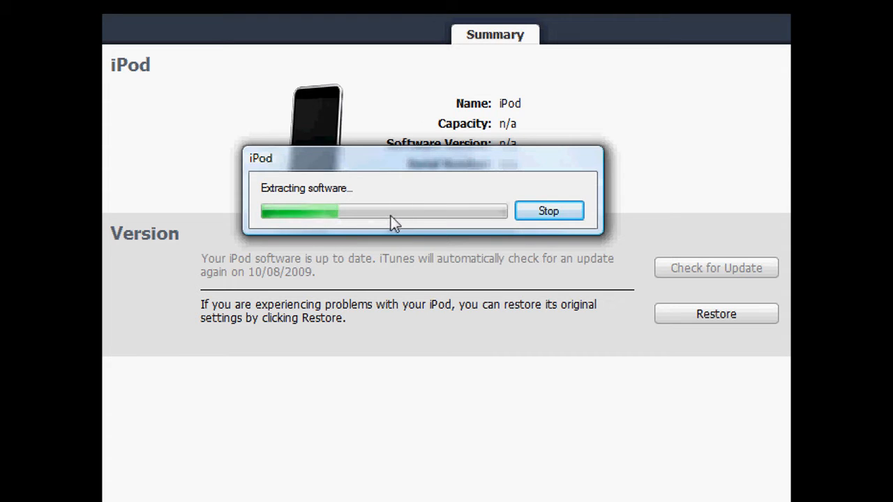
{"action": "mouse_move", "coordinate": [497, 371]}
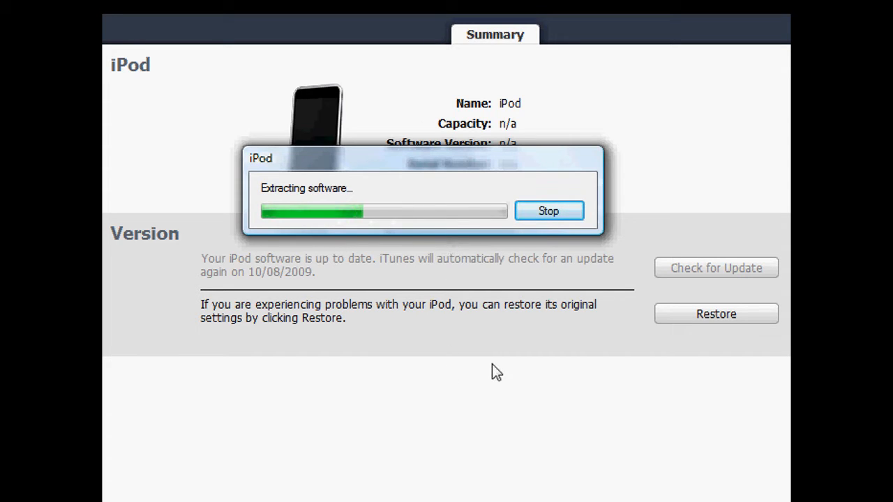
{"action": "mouse_move", "coordinate": [505, 363]}
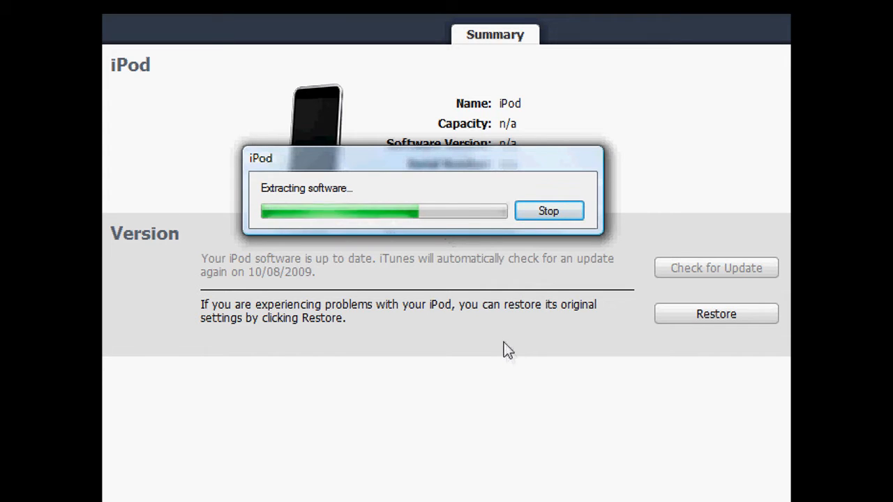
{"action": "mouse_move", "coordinate": [473, 299]}
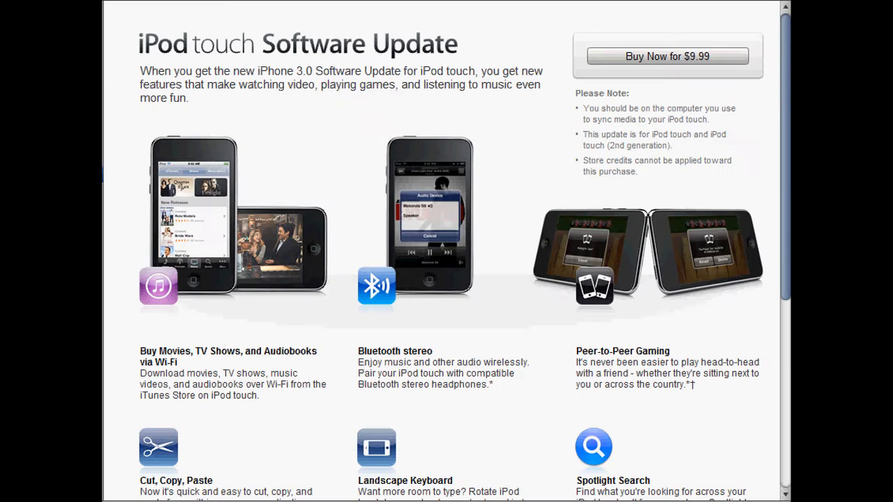
{"action": "mouse_move", "coordinate": [306, 341]}
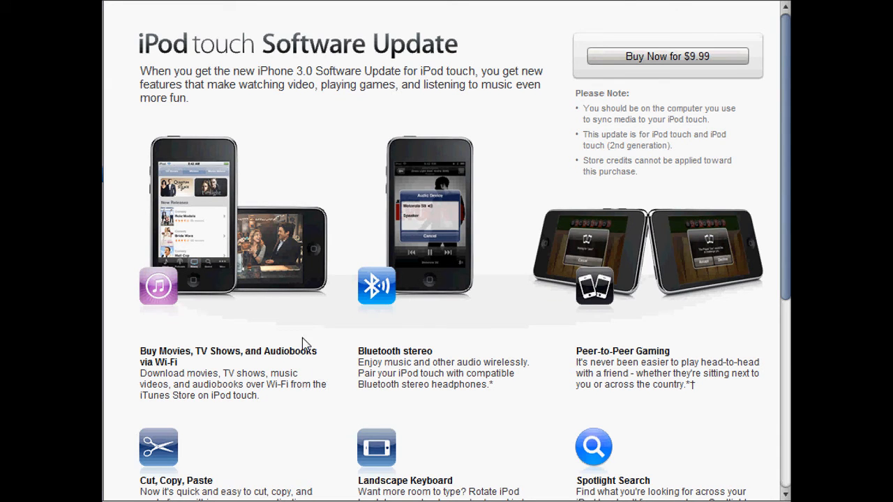
{"action": "mouse_move", "coordinate": [564, 301]}
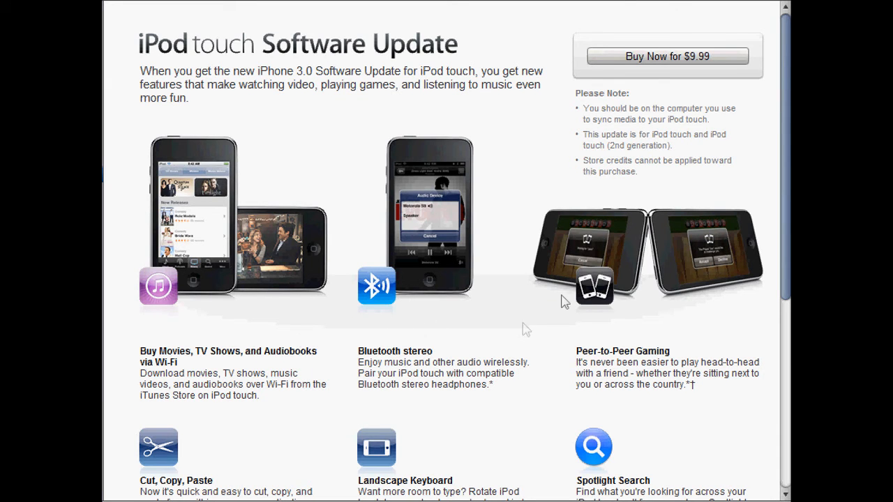
{"action": "mouse_move", "coordinate": [611, 248]}
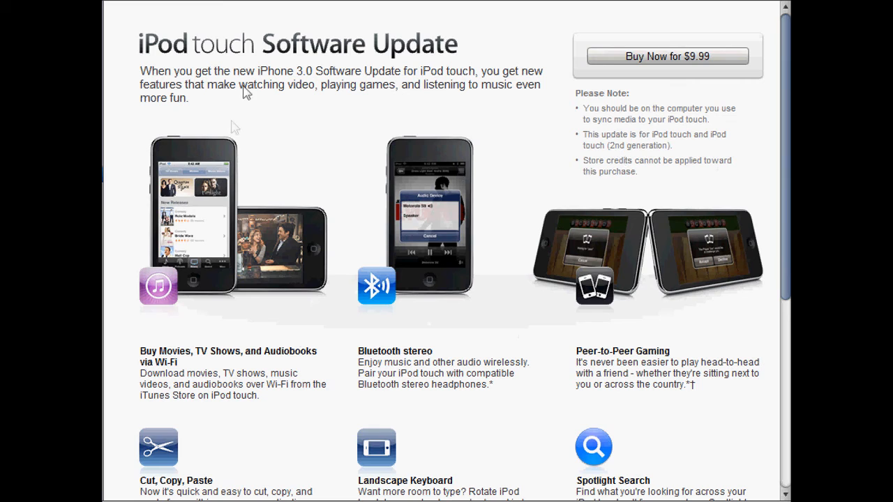
{"action": "mouse_move", "coordinate": [452, 100]}
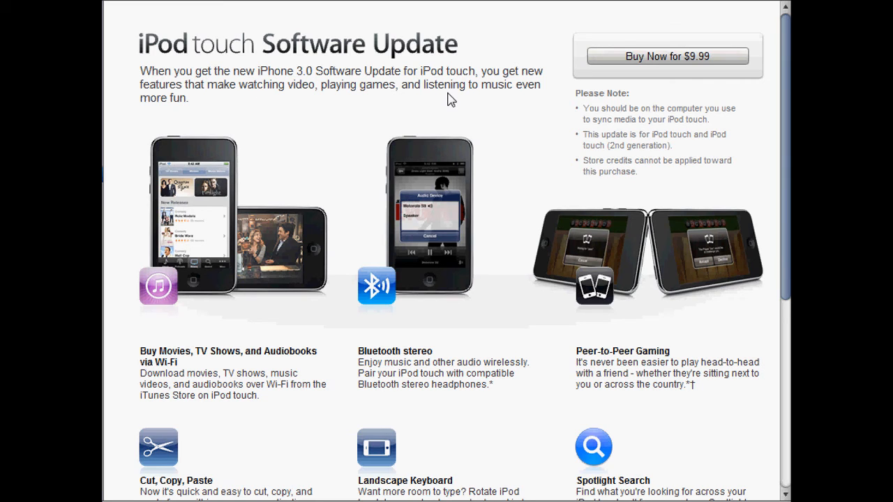